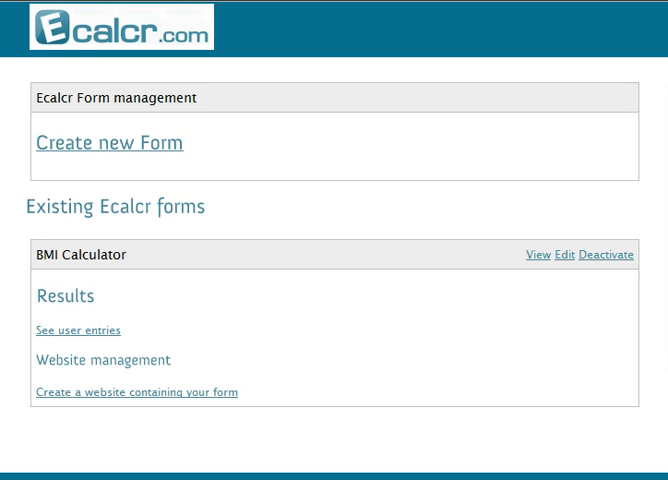
Start a new form from the Form management page with 'Create new Form'.
click(109, 142)
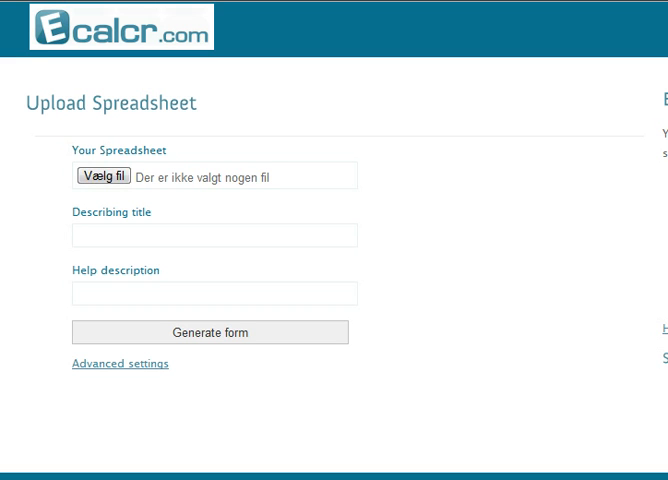
Title the form 'BMI', set the help description to 'Calculate your BMI', and show the bmi1 workbook.
text(BMI)
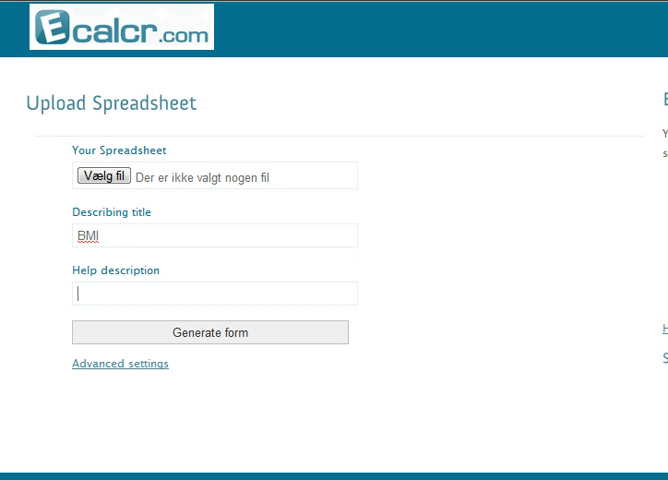
text(Cal)
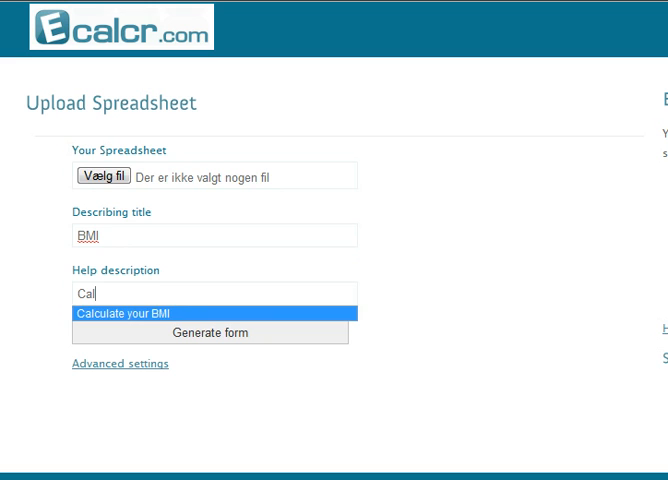
click(143, 313)
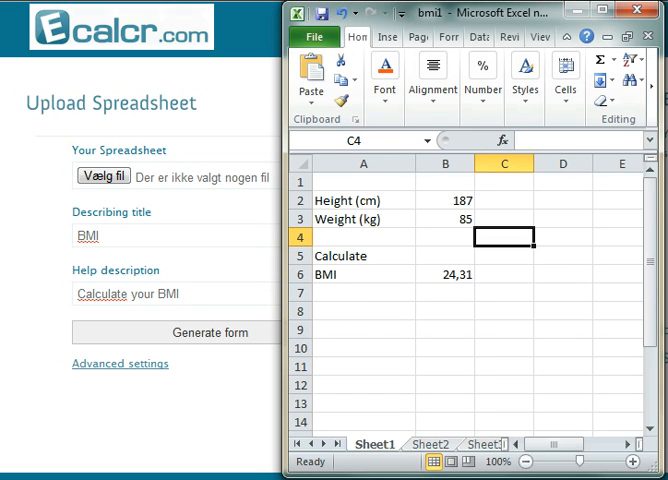
Review bmi1's BMI result and height/weight cells B2 and B3, then upload bmi1.xlsx and generate the form.
click(364, 163)
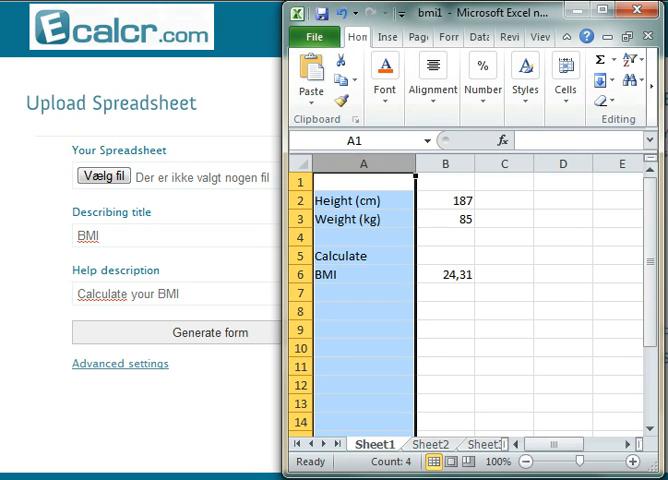
click(341, 255)
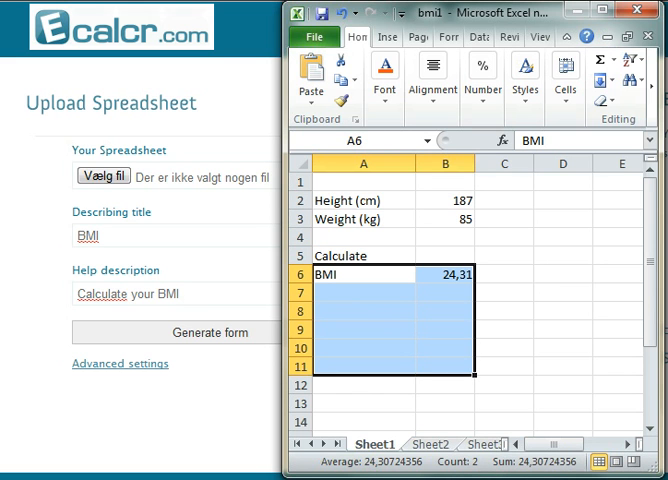
click(445, 219)
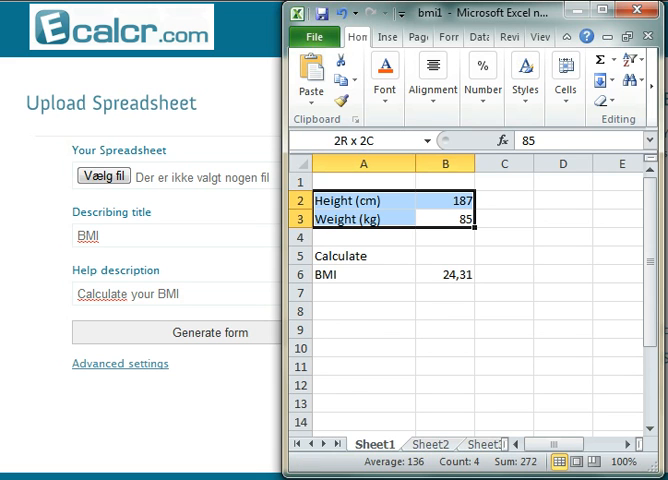
click(445, 218)
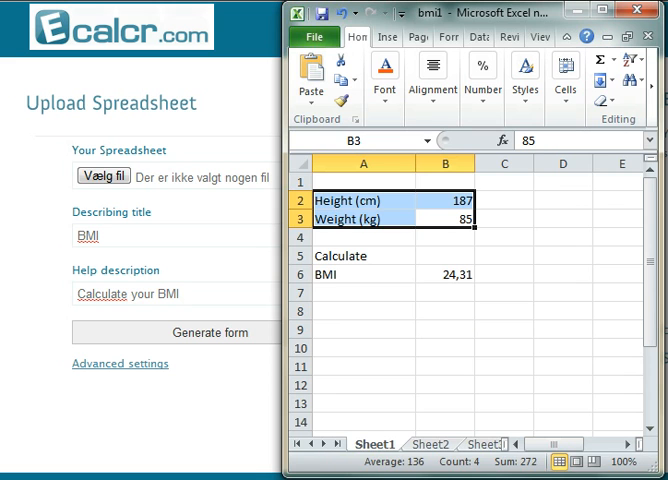
click(363, 200)
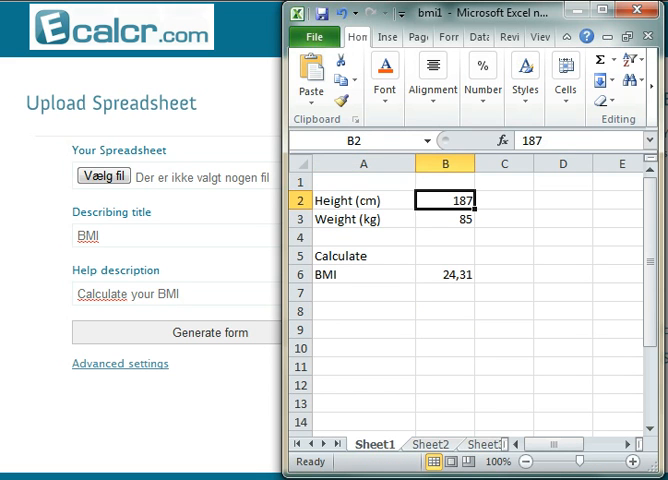
click(445, 219)
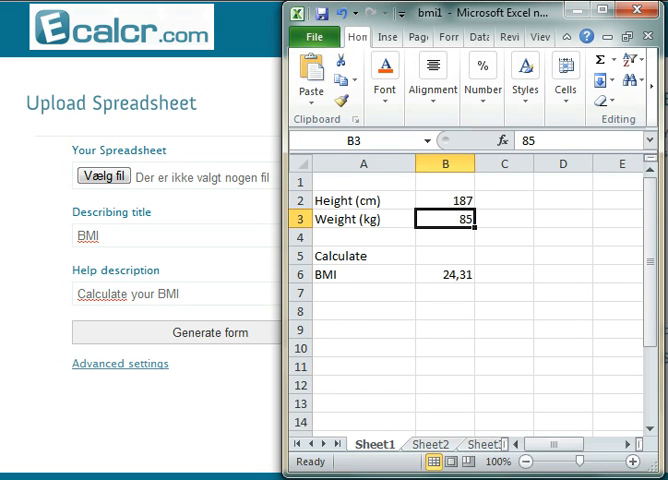
click(445, 274)
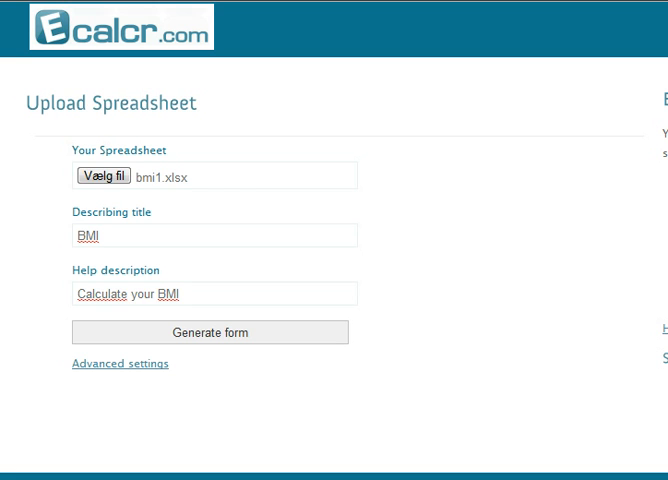
click(209, 332)
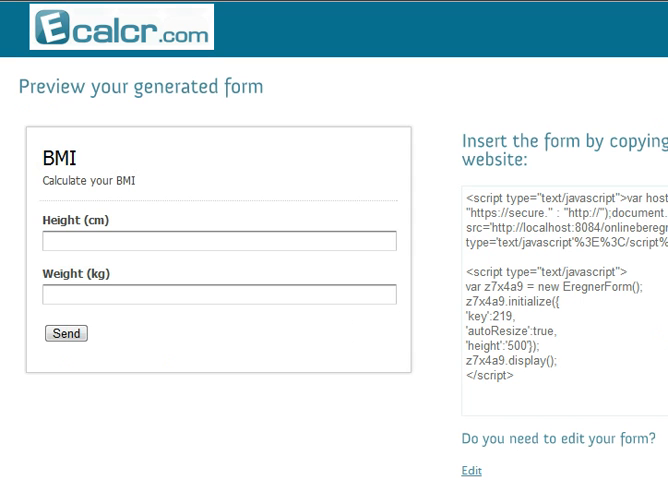
Test the BMI form with height 200 cm and weight 70 kg, getting 17,5.
click(218, 241)
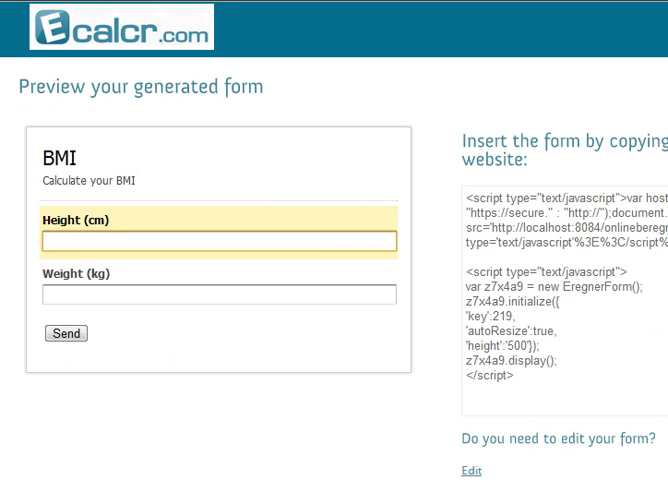
text(200)
click(219, 294)
text(70)
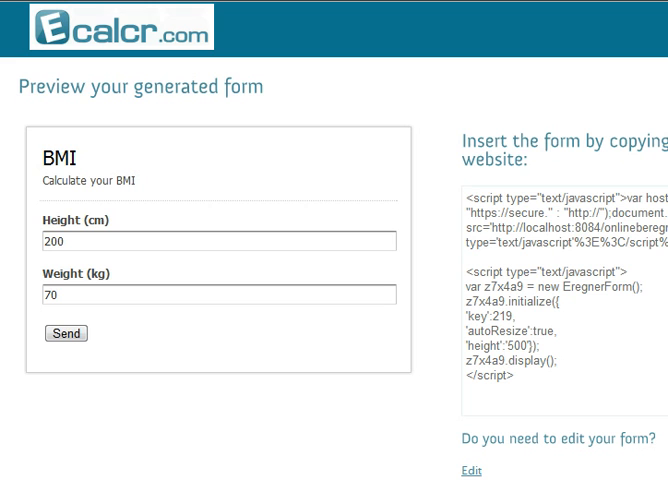
click(66, 333)
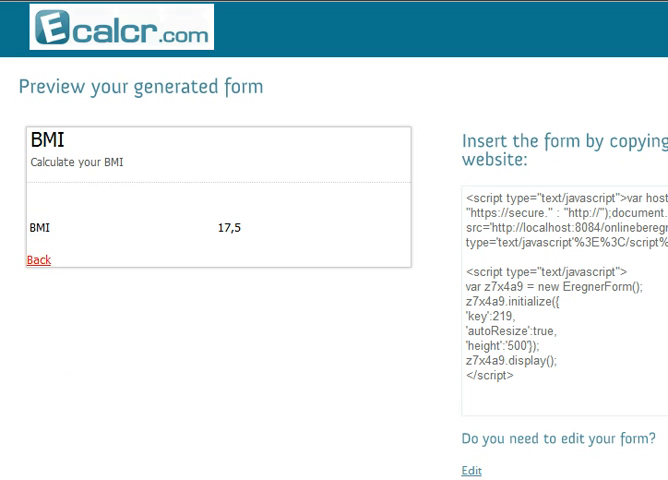
Retest with height 190 cm and weight 80 kg, getting about 22,16.
text(19)
text(8)
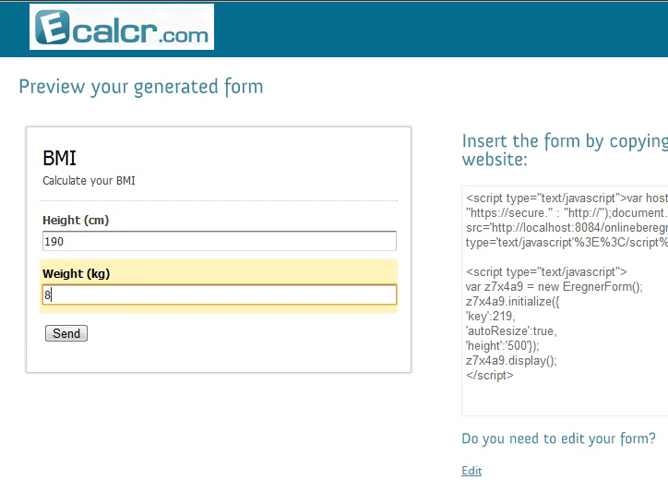
text(0)
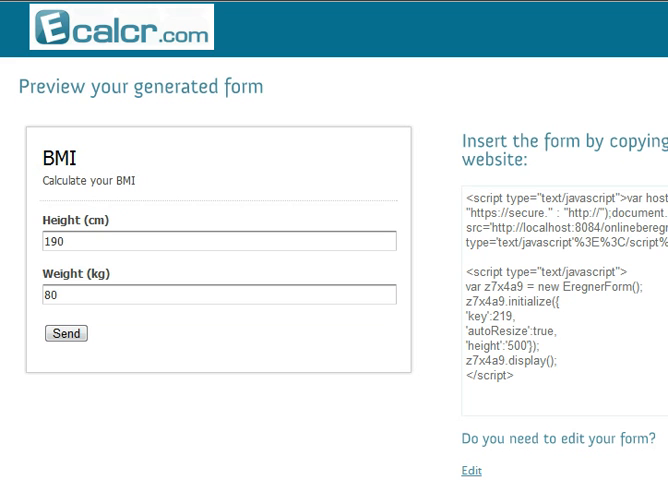
click(66, 333)
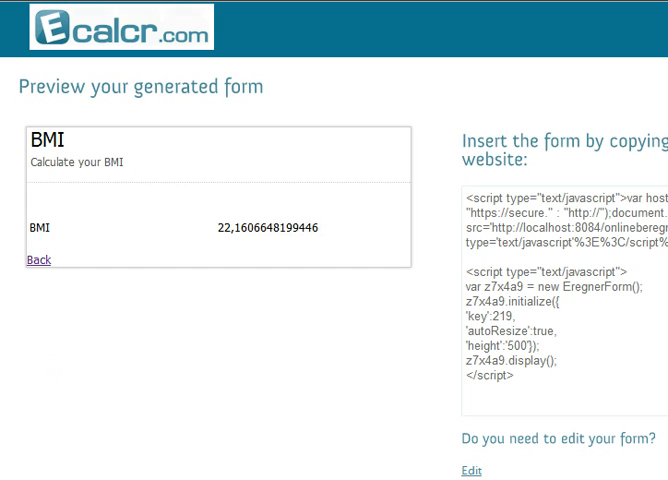